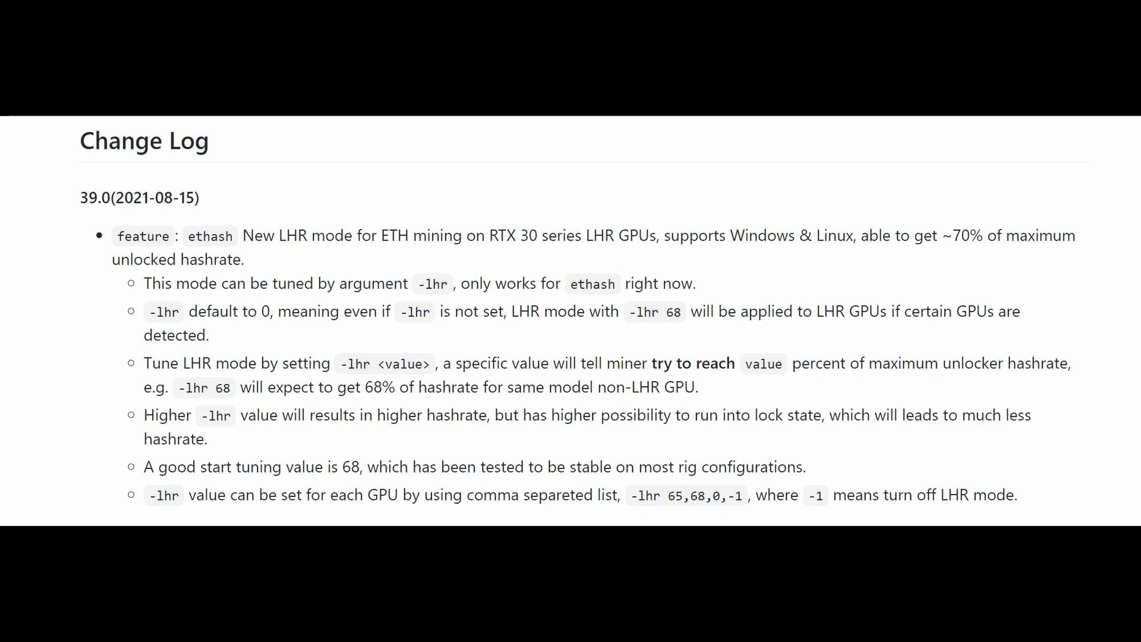
# Bring up the NBMiner 39.0 change log on LHR tuning and the start_eth LOCKED batch in Notepad
pyautogui.click(735, 631)
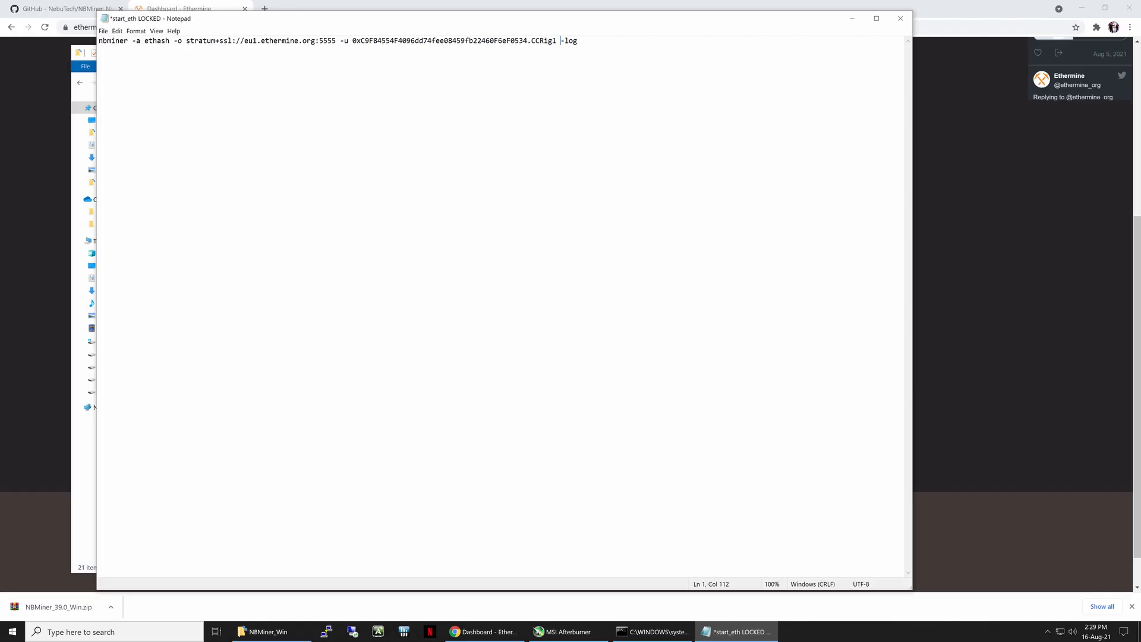
# Close the start_eth LOCKED batch in Notepad and stop the running NBMiner console
pyautogui.click(104, 31)
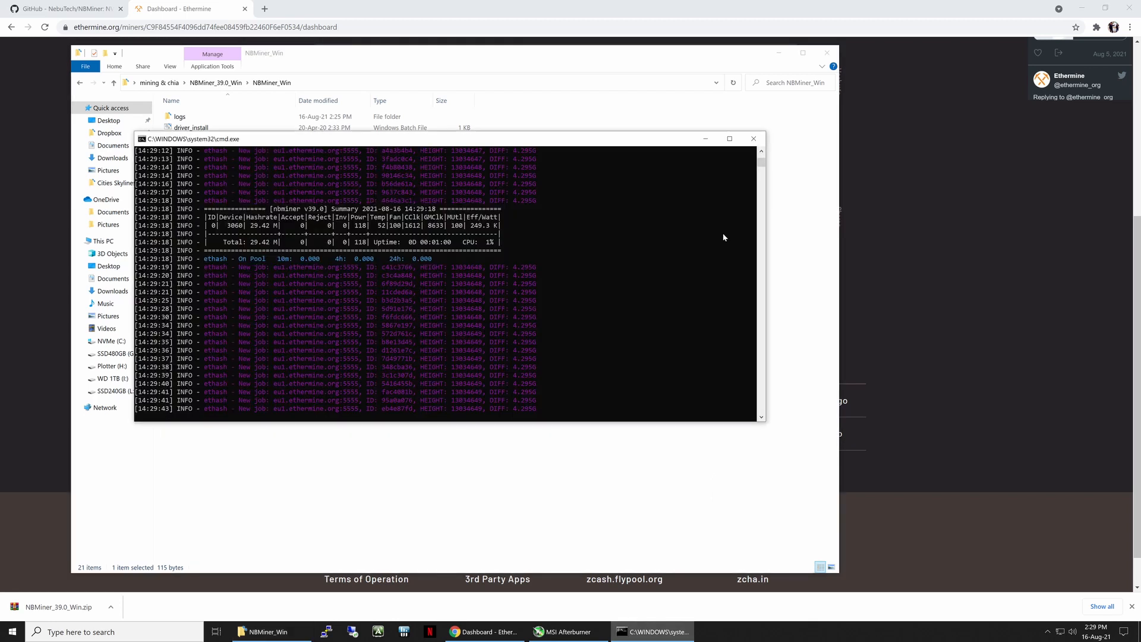
pyautogui.click(754, 138)
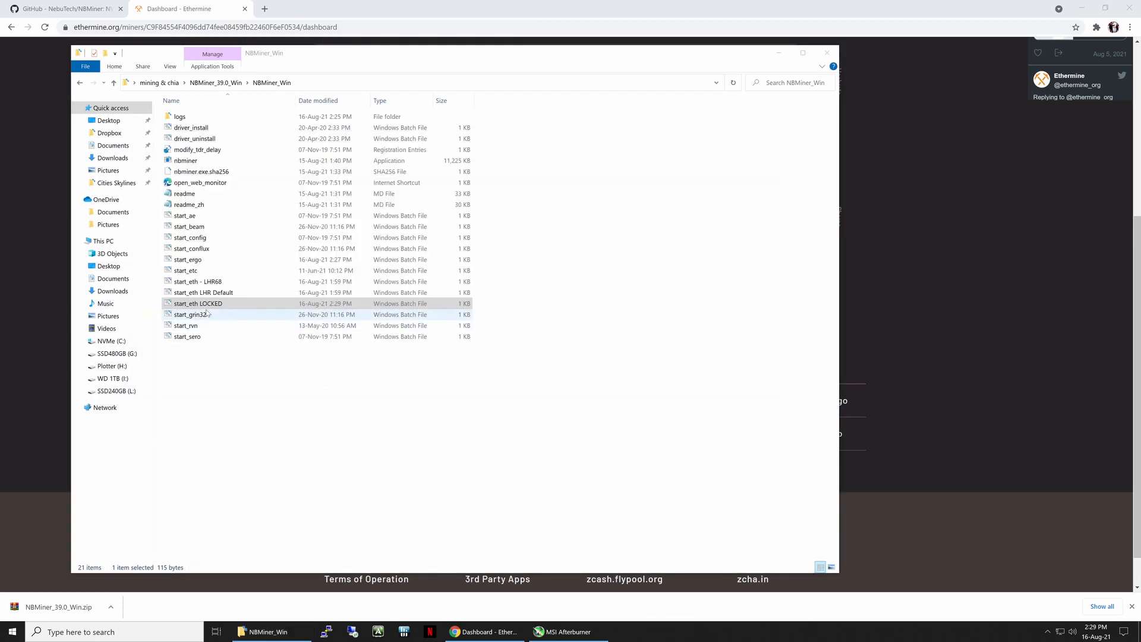
# Launch start_eth LOCKED so the RTX 3060 mines ETH at LHR 68, monitoring with MSI Afterburner to ~30.5 MH/s
pyautogui.doubleClick(198, 304)
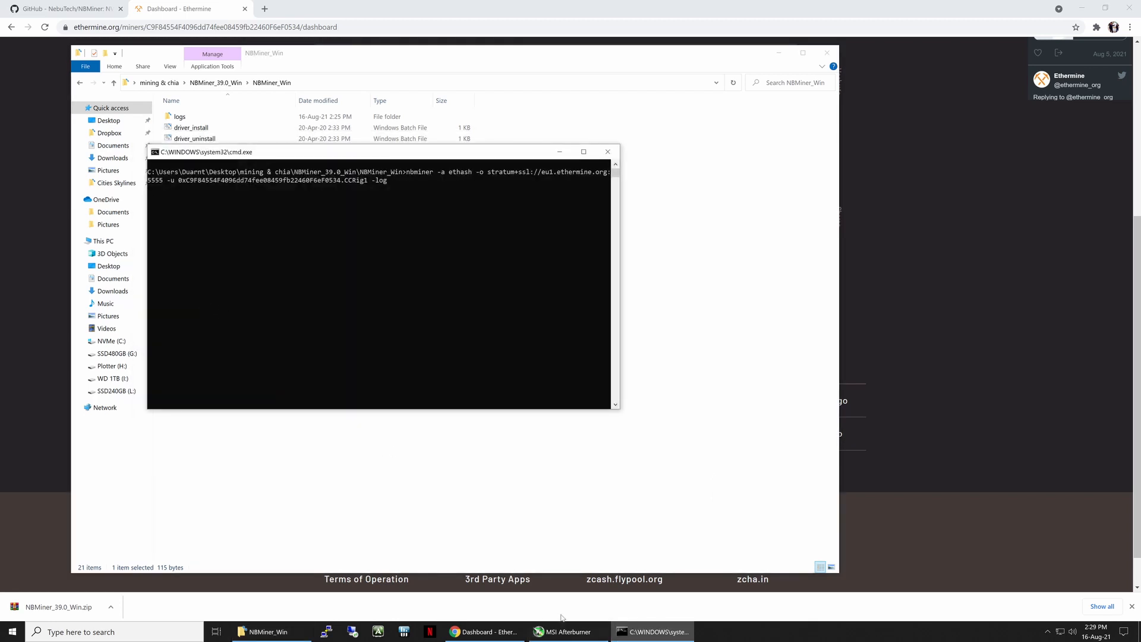
pyautogui.click(567, 632)
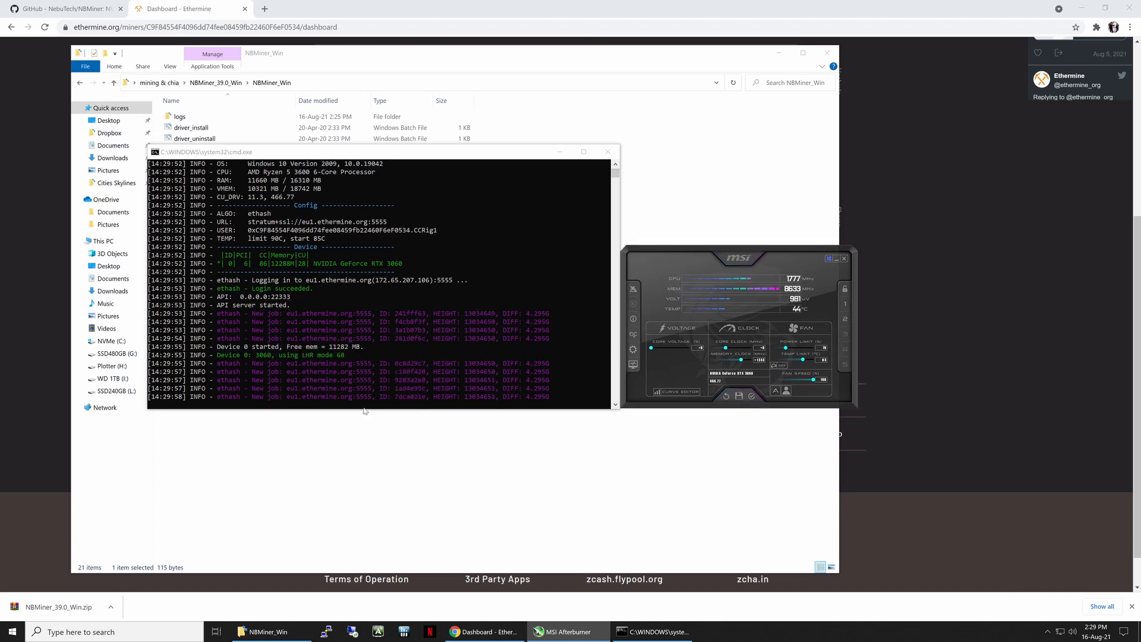
pyautogui.scroll(-3)
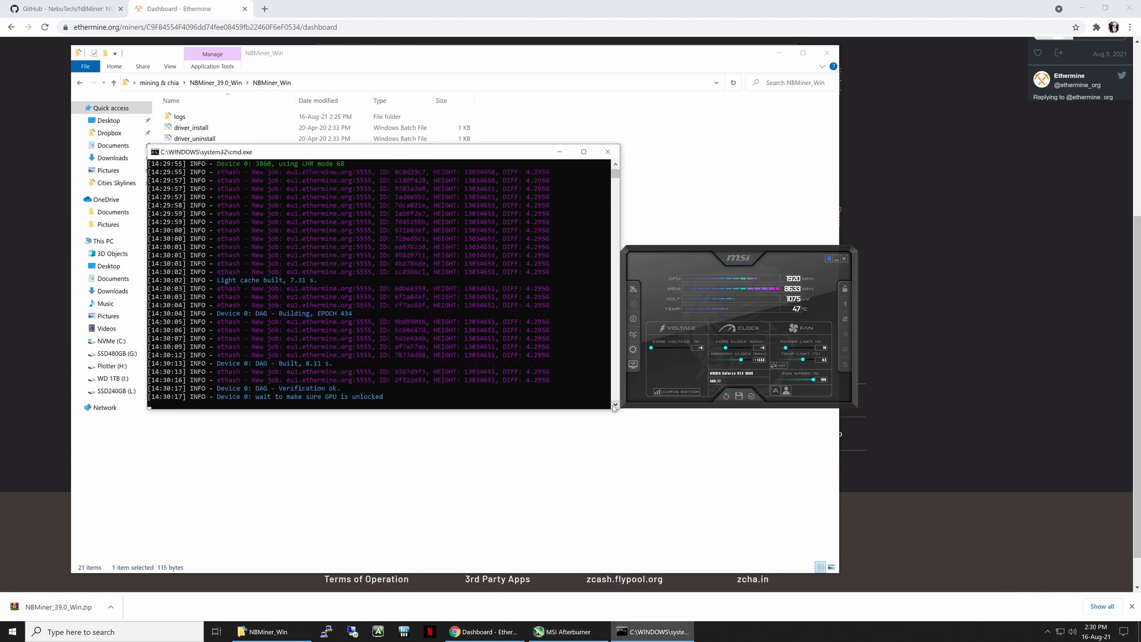
pyautogui.scroll(-3)
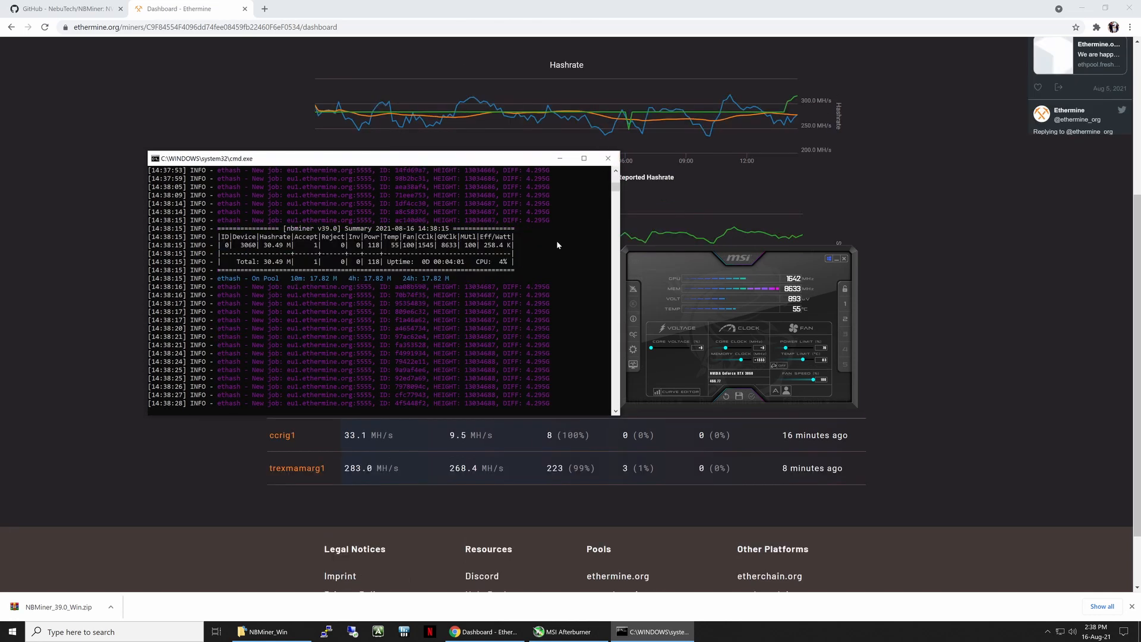
# Rename the start_eth LHR Default batch file to start_eth LHR var
pyautogui.click(264, 631)
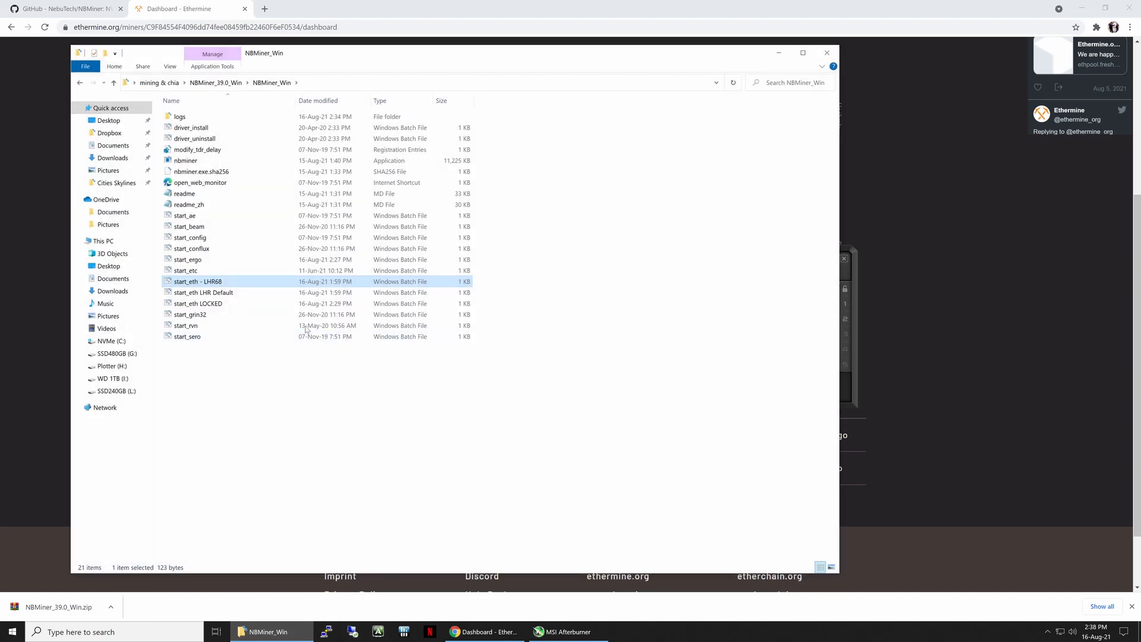
pyautogui.rightClick(196, 282)
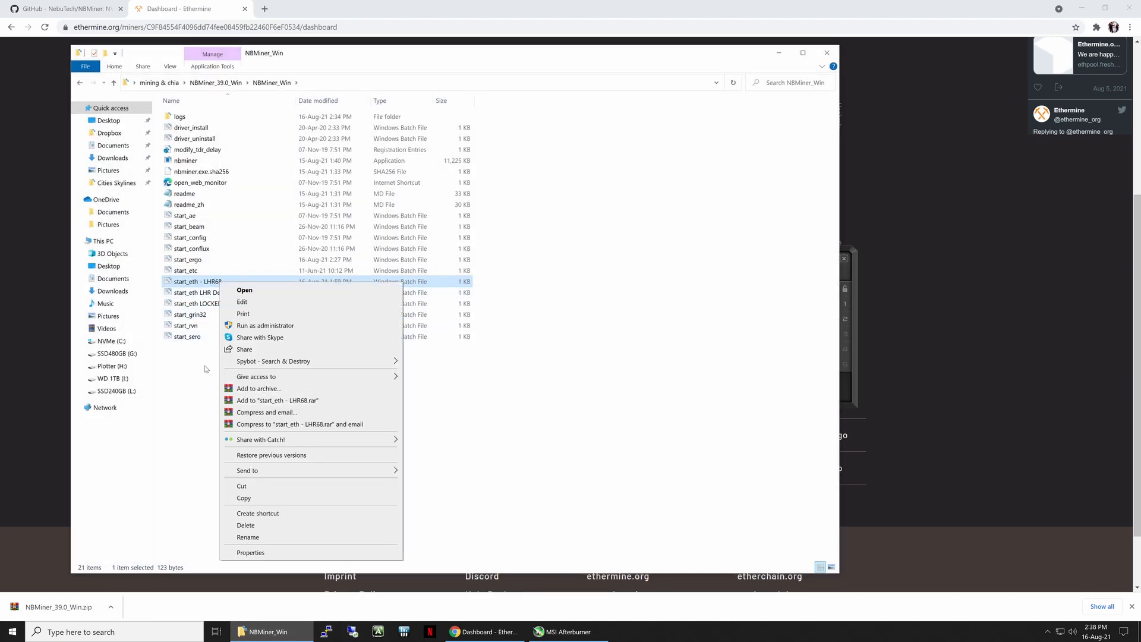
pyautogui.rightClick(196, 292)
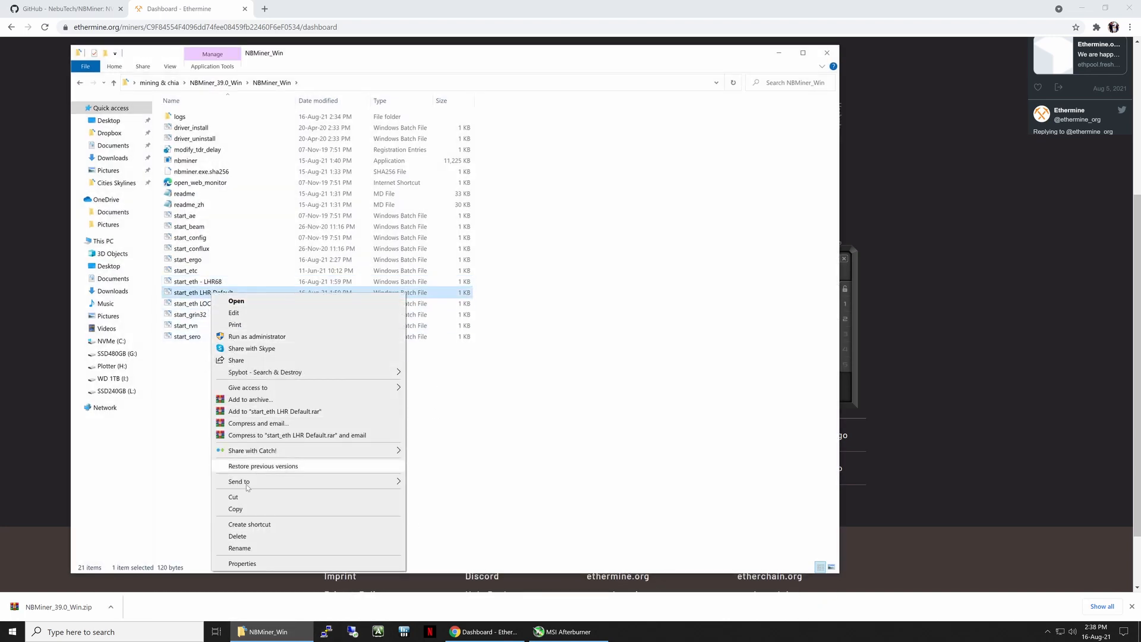
pyautogui.click(239, 548)
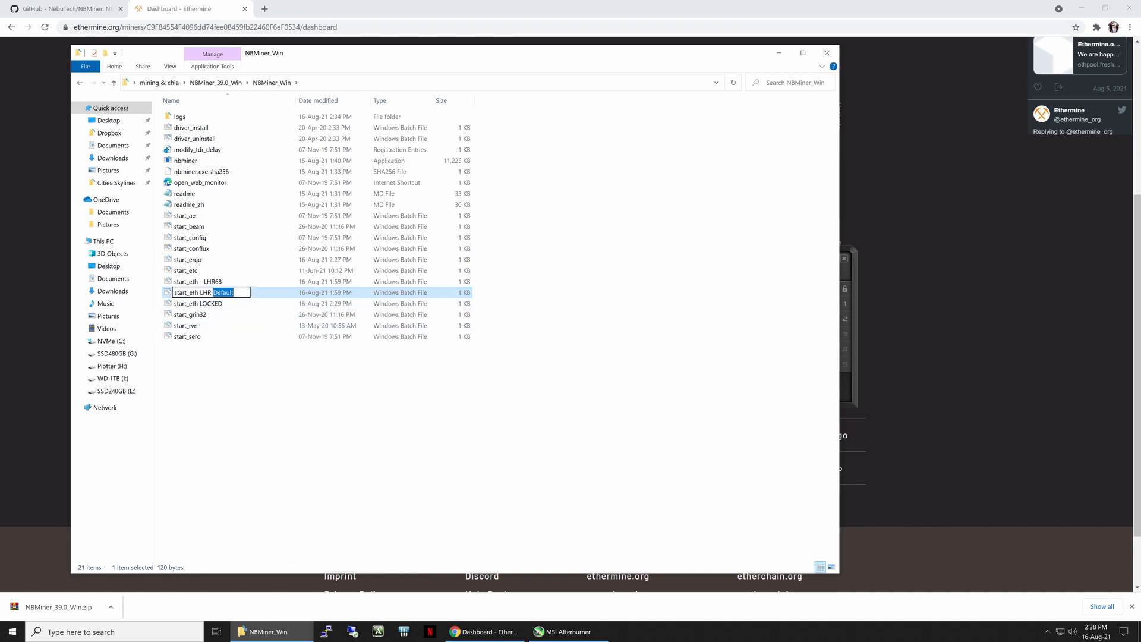
pyautogui.write('vat')
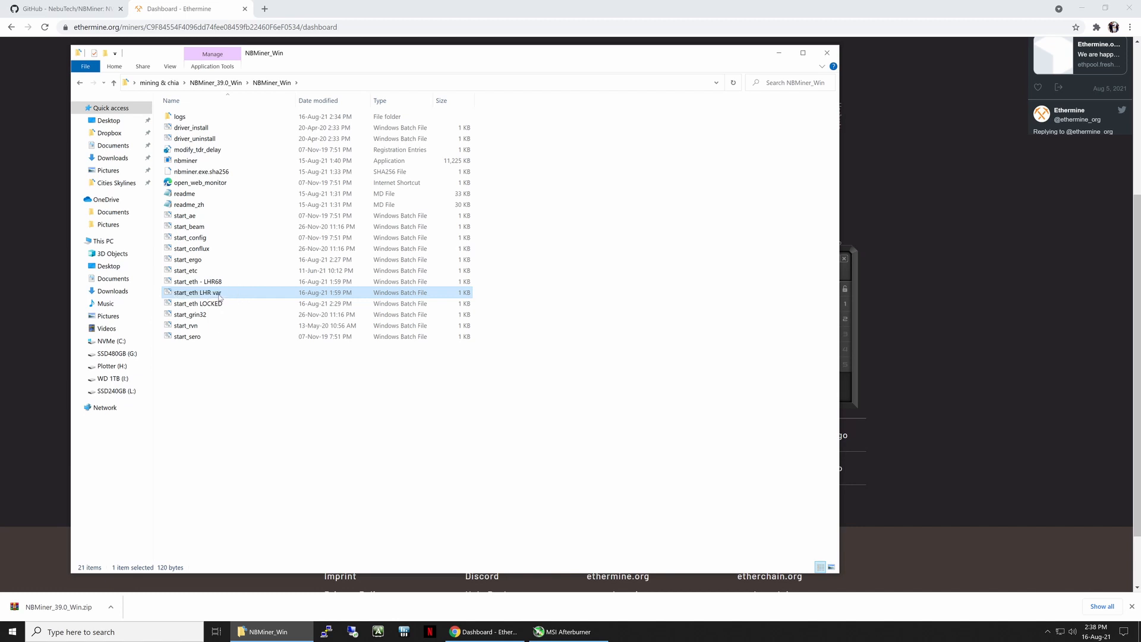
# Add -lhr 75 to the start_eth LHR var miner command and save the batch file
pyautogui.doubleClick(198, 292)
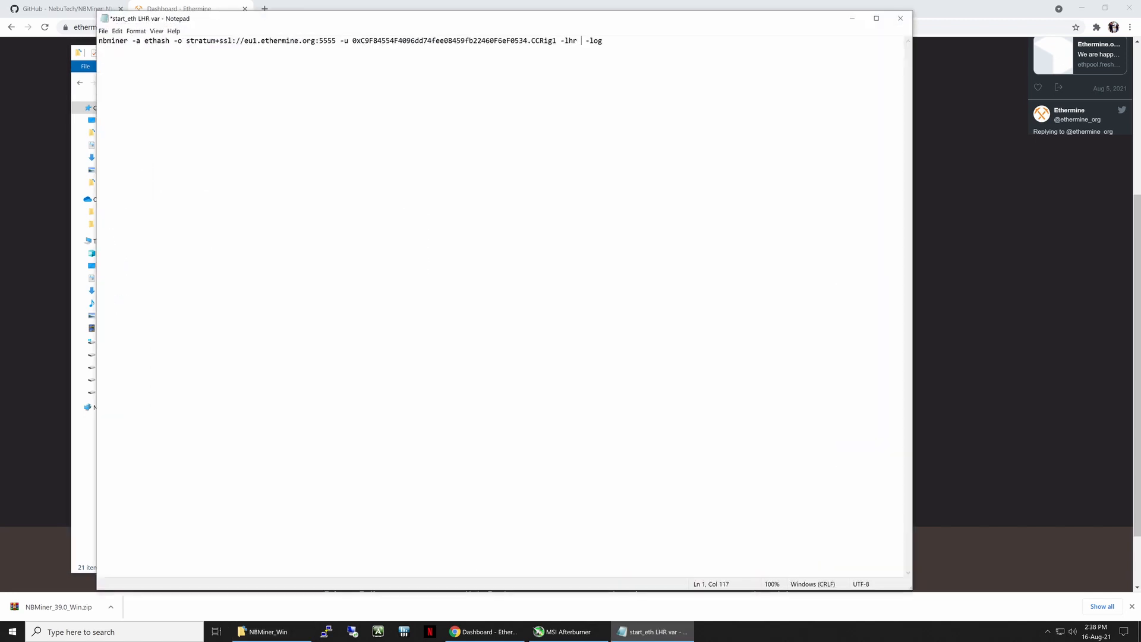
pyautogui.write('75')
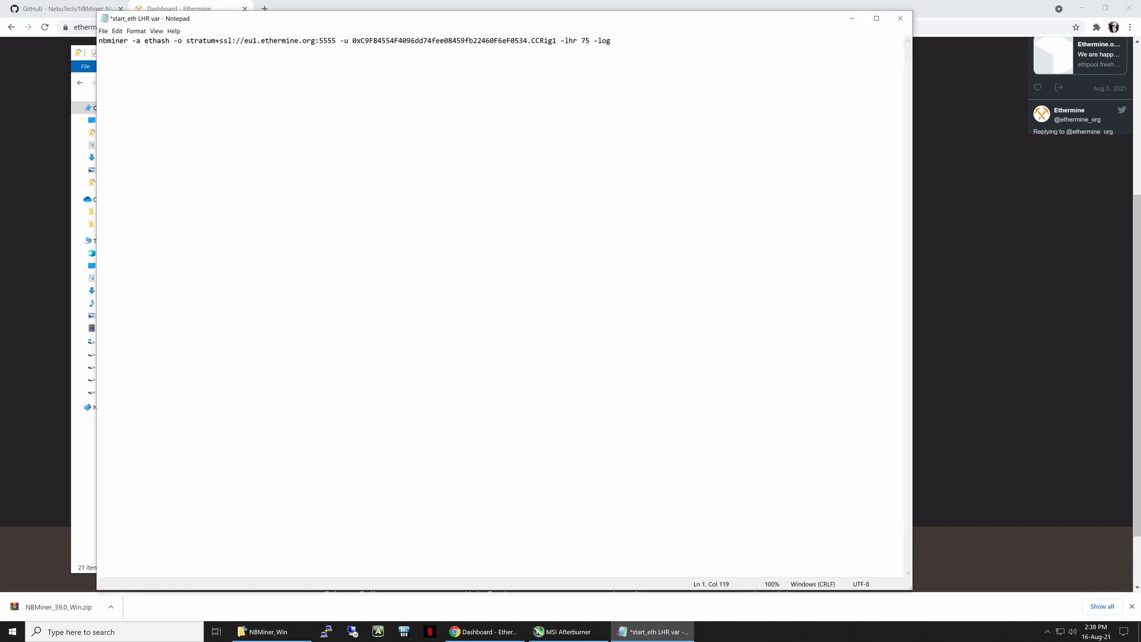
pyautogui.click(103, 31)
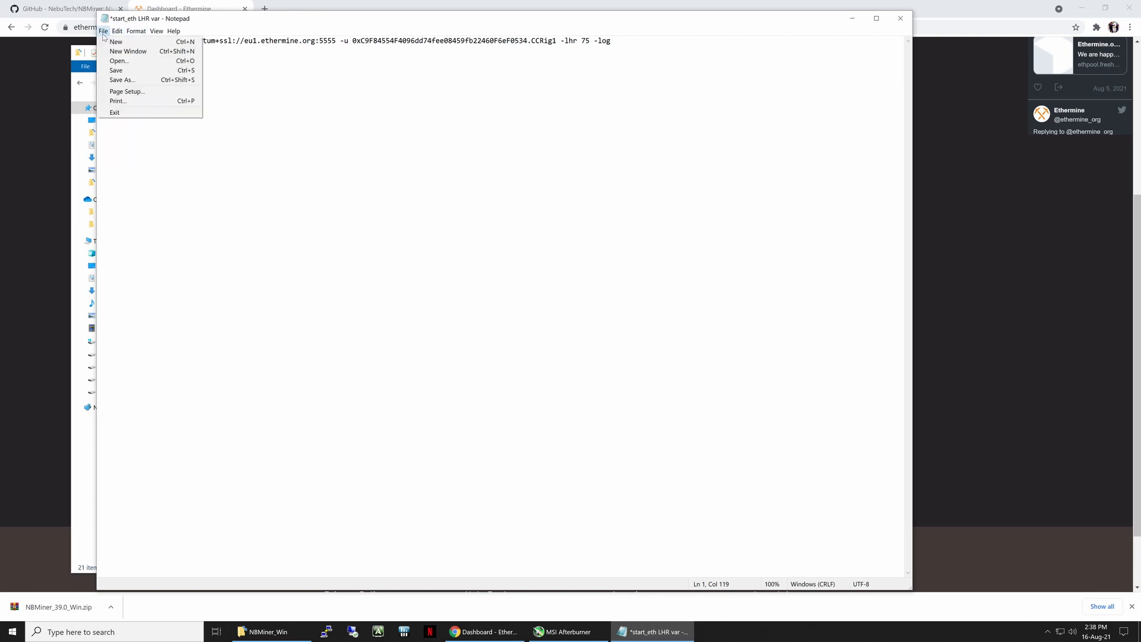
pyautogui.click(116, 70)
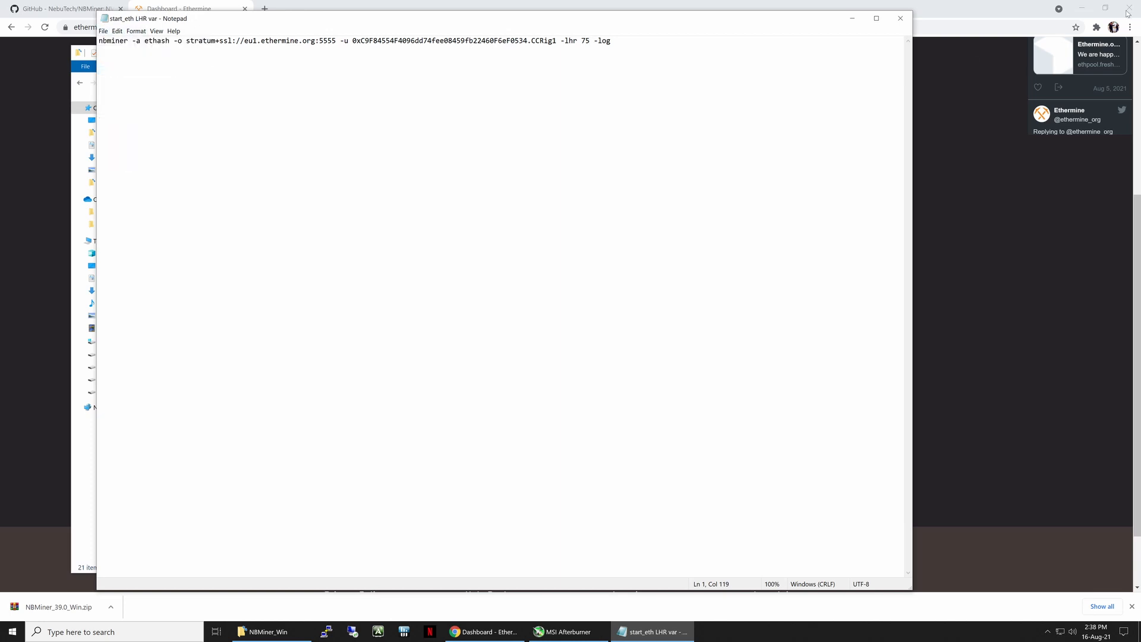
pyautogui.click(901, 18)
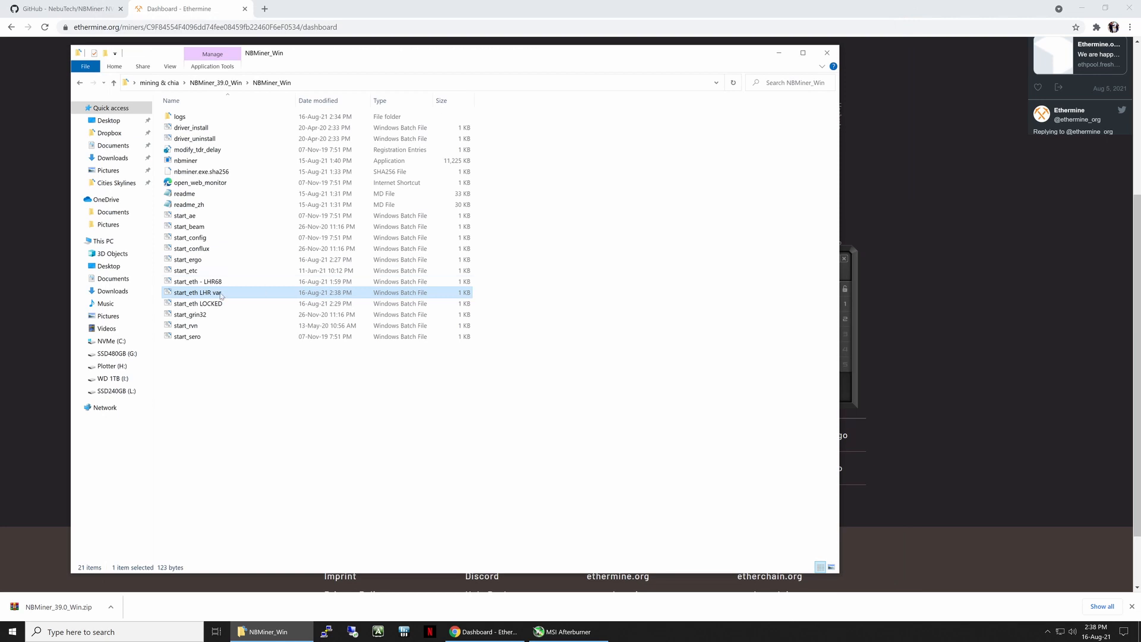
# Run start_eth LHR var at LHR 75 with Afterburner visible until NBMiner reports about 26 MH/s
pyautogui.doubleClick(196, 292)
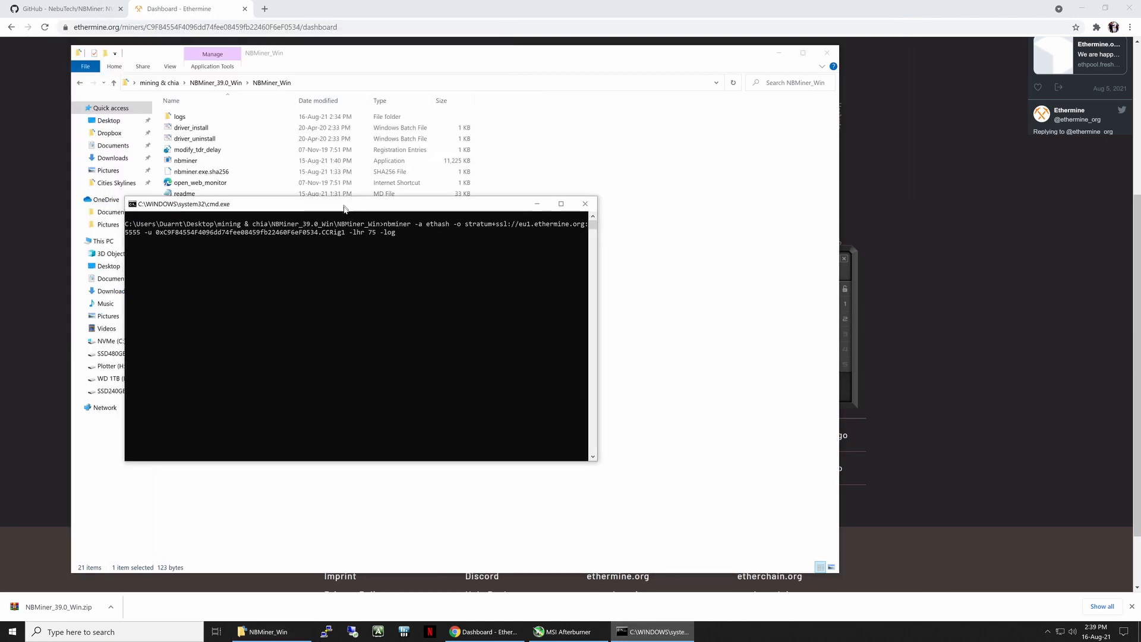
pyautogui.click(565, 632)
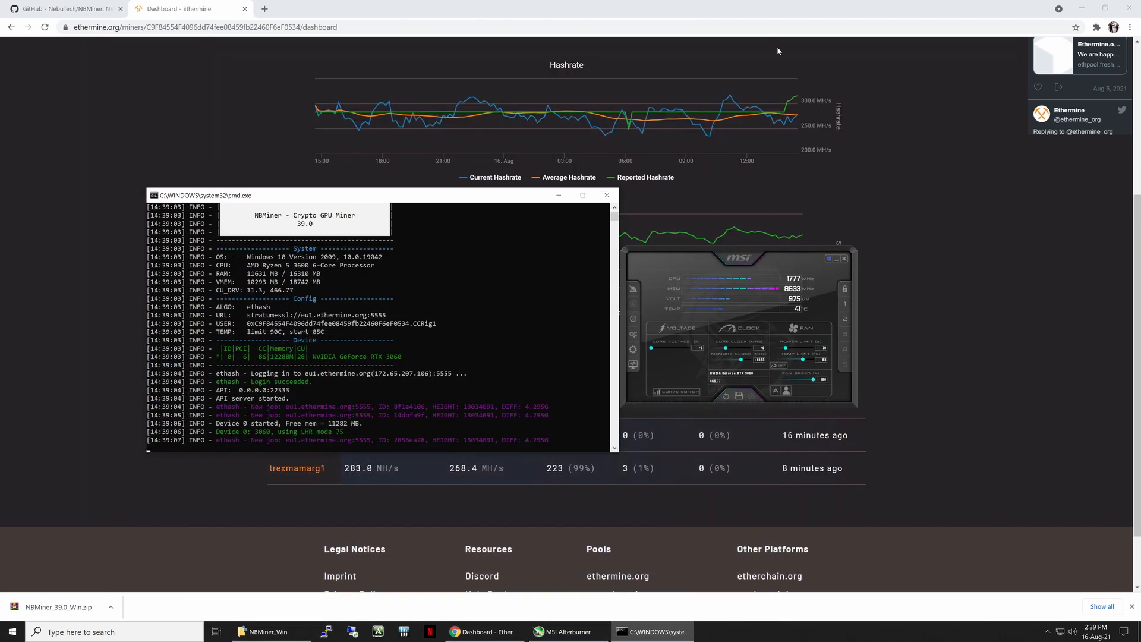
pyautogui.scroll(3)
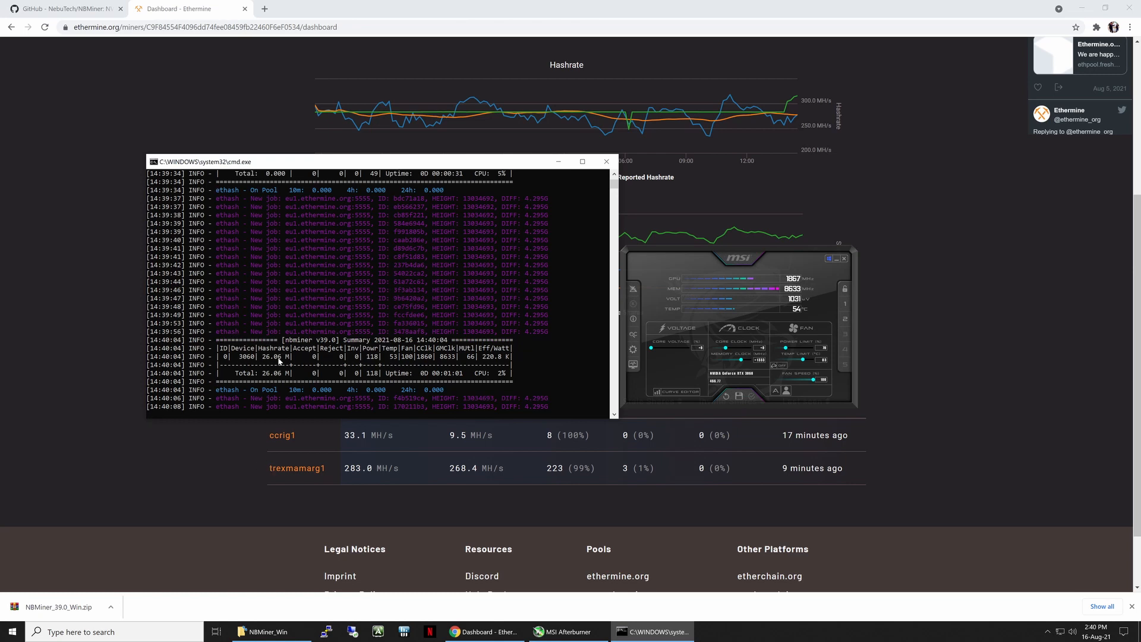
pyautogui.moveTo(96, 417)
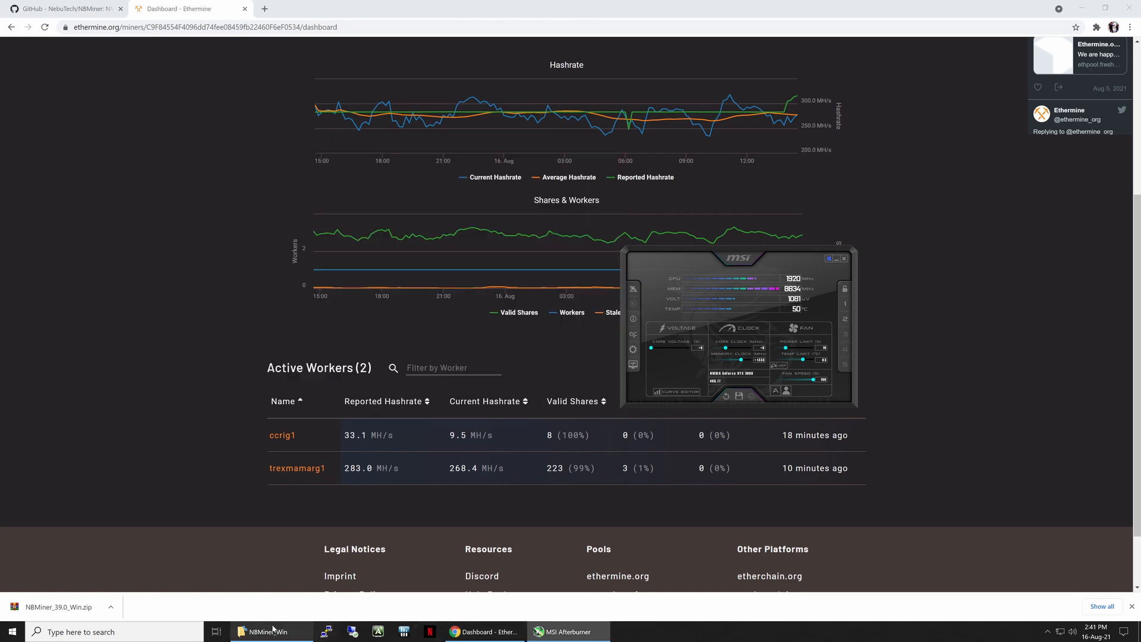
# Set start_eth LHR var to -lhr 70, save it, and relaunch NBMiner from it
pyautogui.click(270, 631)
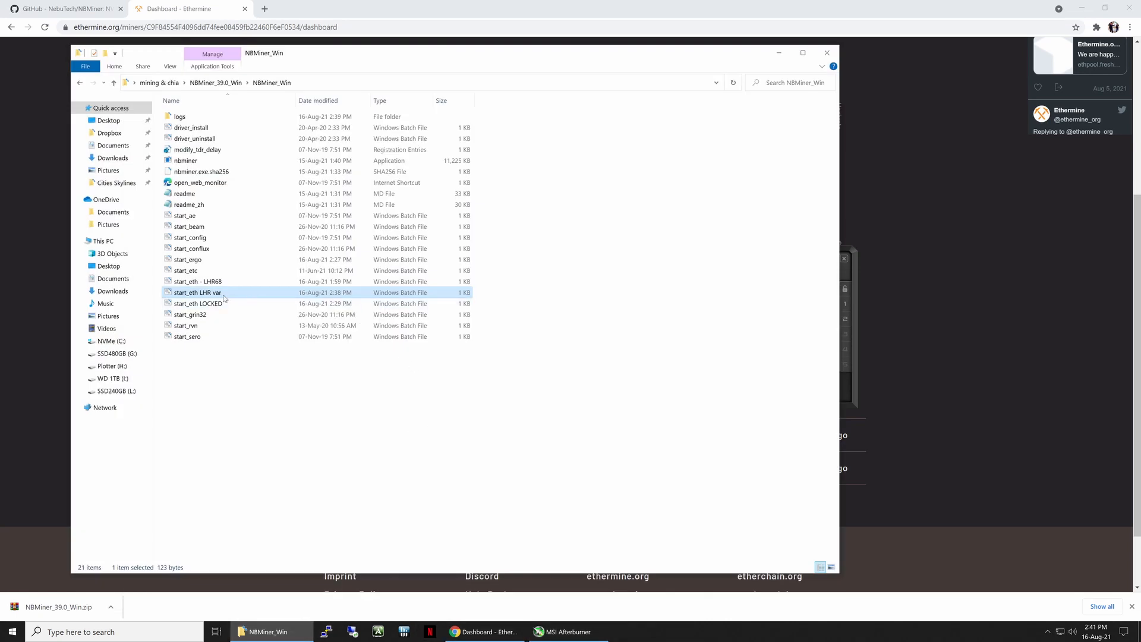
pyautogui.doubleClick(196, 293)
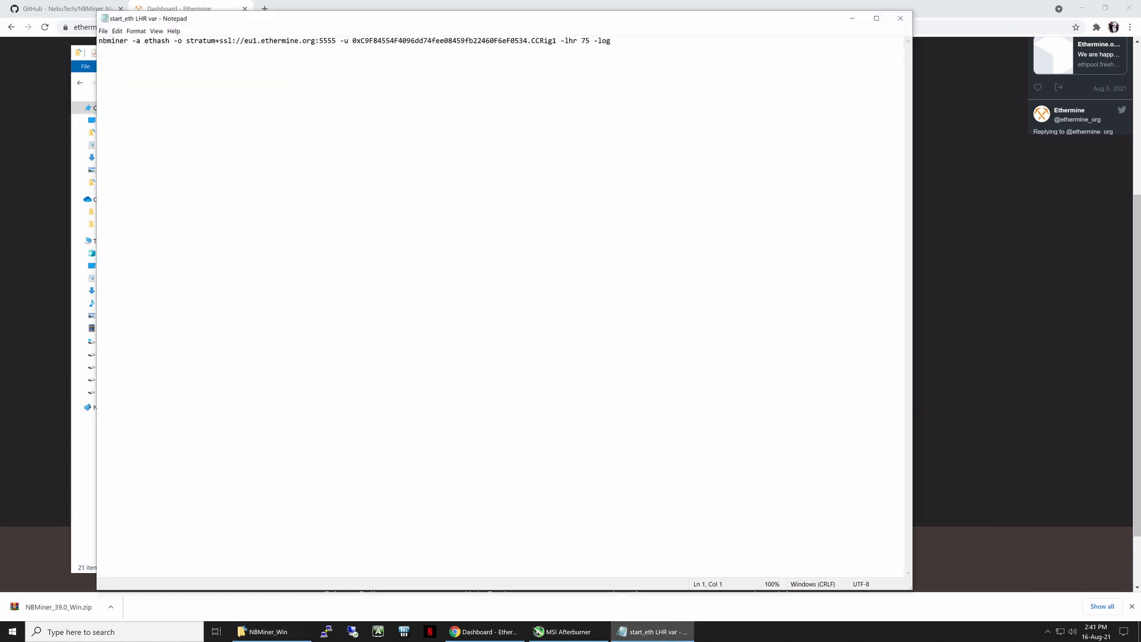
pyautogui.doubleClick(585, 40)
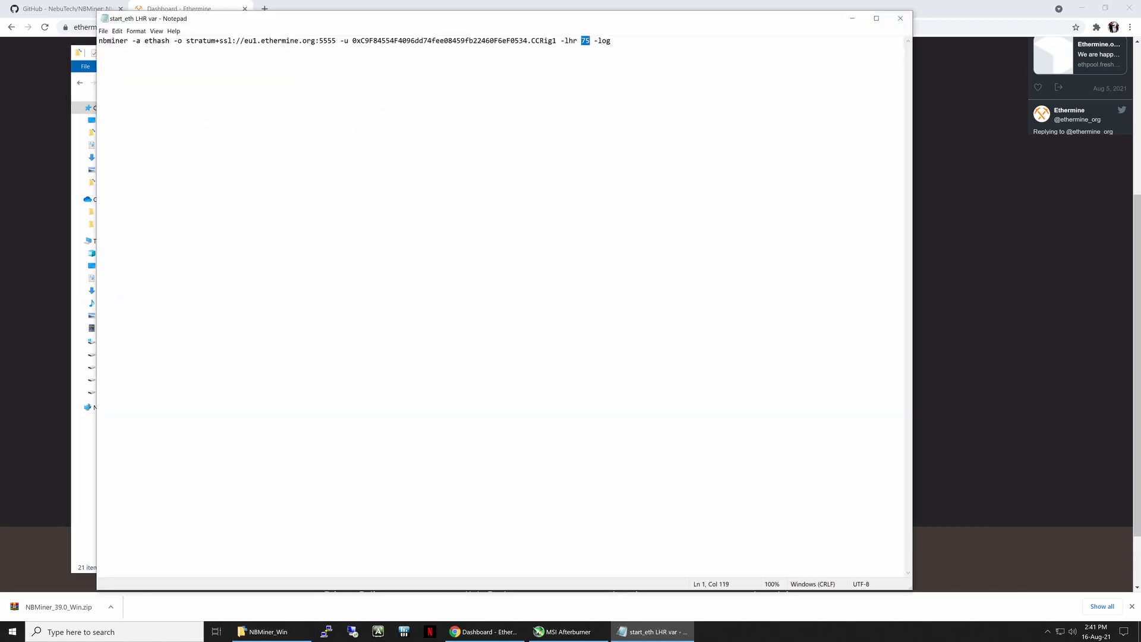
pyautogui.write('70')
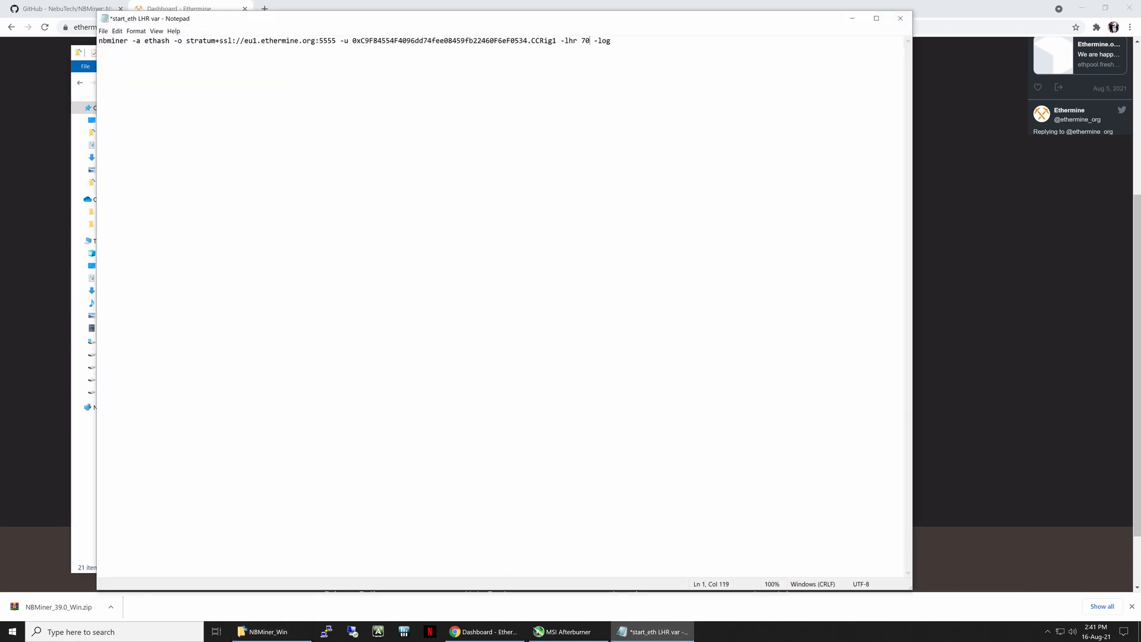
pyautogui.click(103, 31)
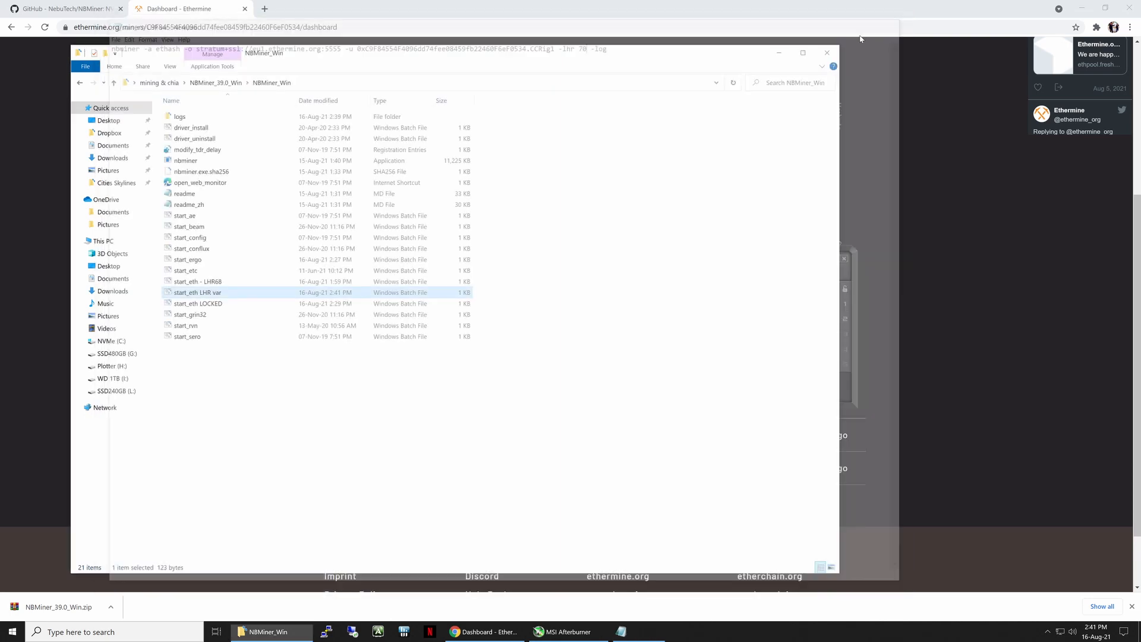
pyautogui.doubleClick(198, 292)
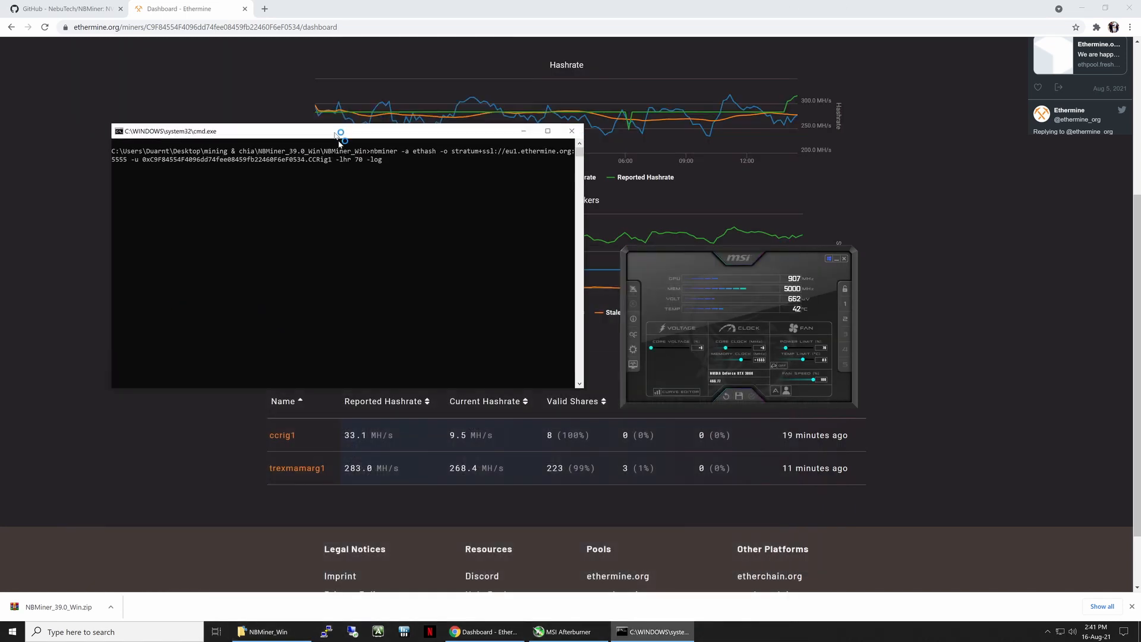
# Position the NBMiner console over the dashboard and watch LHR 70 reach about 17.25 MH/s
pyautogui.moveTo(291, 131); pyautogui.dragTo(328, 173)
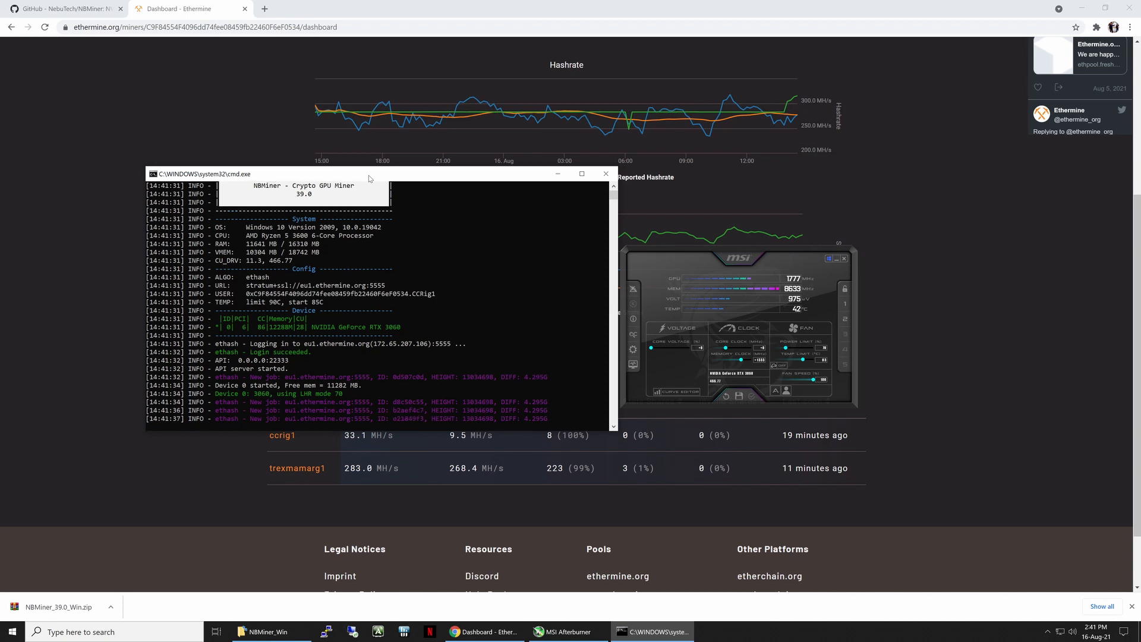
pyautogui.scroll(-3)
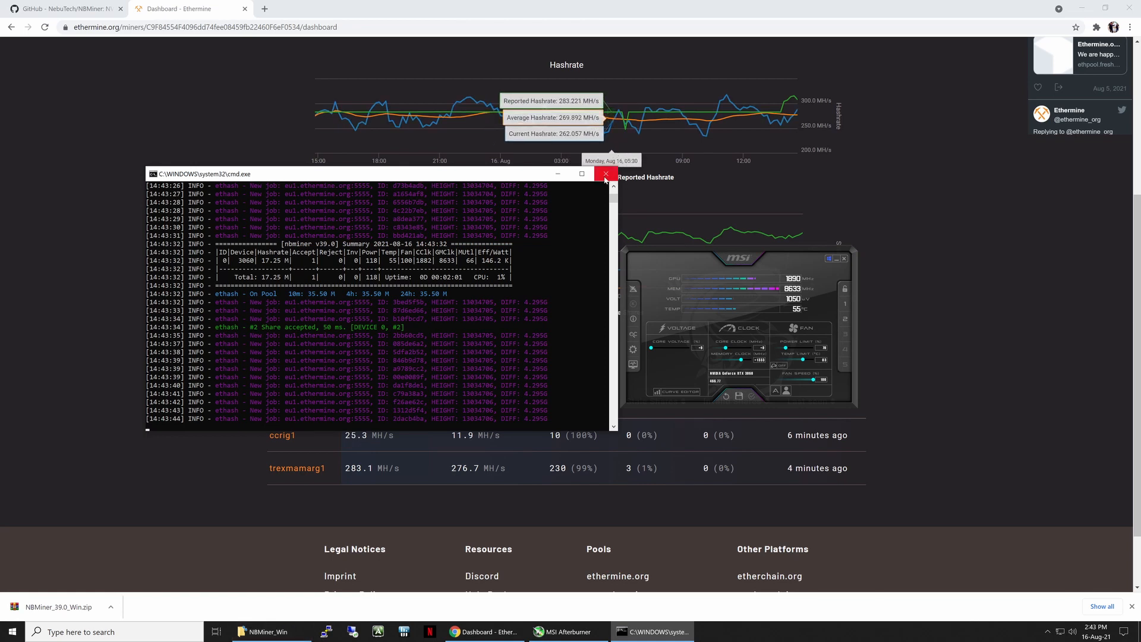
# Stop the miner and change start_eth LHR var from -lhr 70 to 65, then save it
pyautogui.click(261, 632)
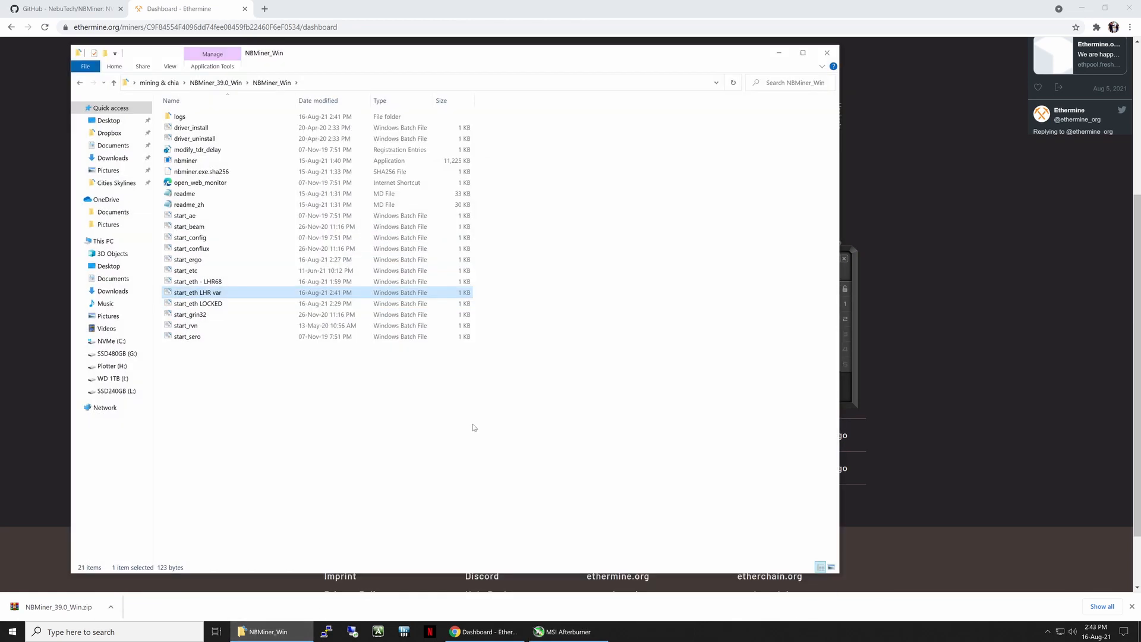
pyautogui.rightClick(198, 293)
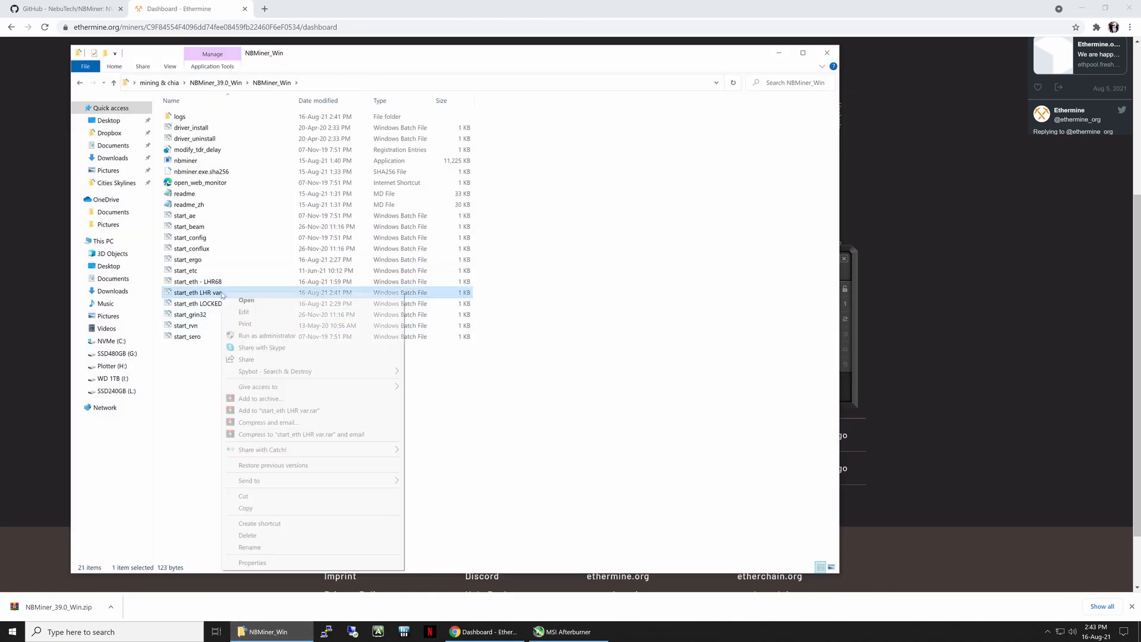
pyautogui.click(244, 313)
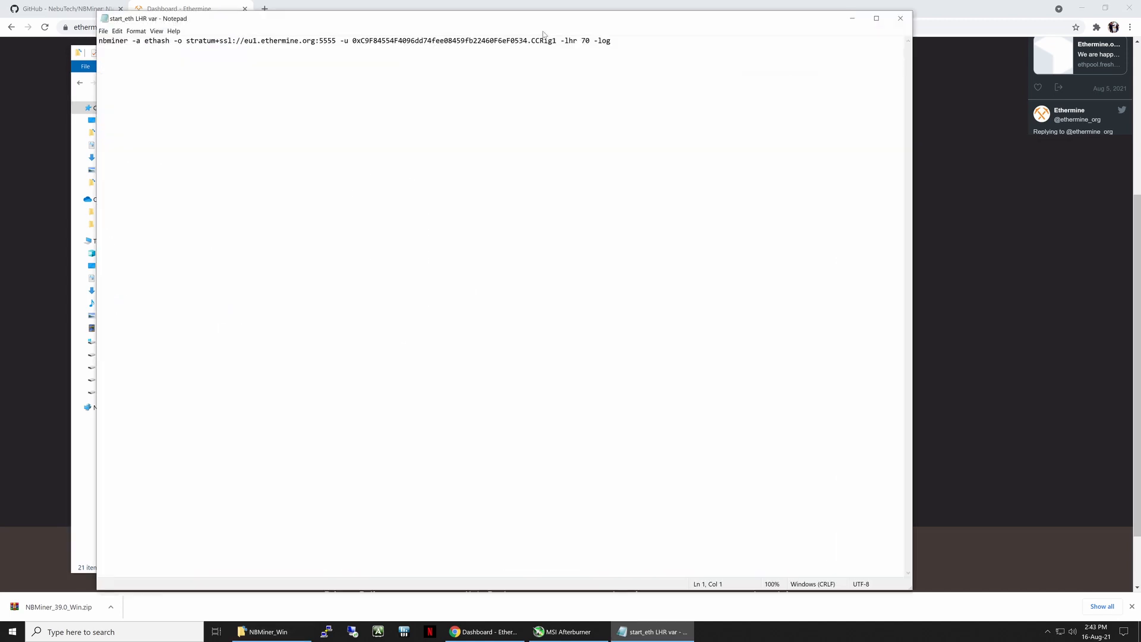
pyautogui.doubleClick(585, 41)
pyautogui.write('6')
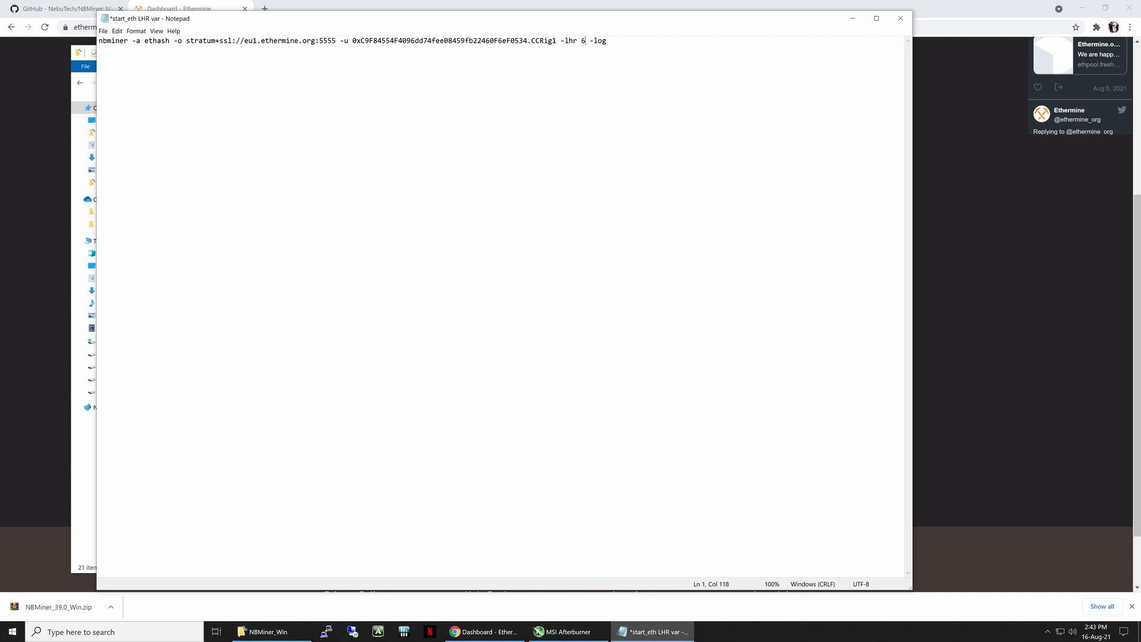
pyautogui.click(103, 31)
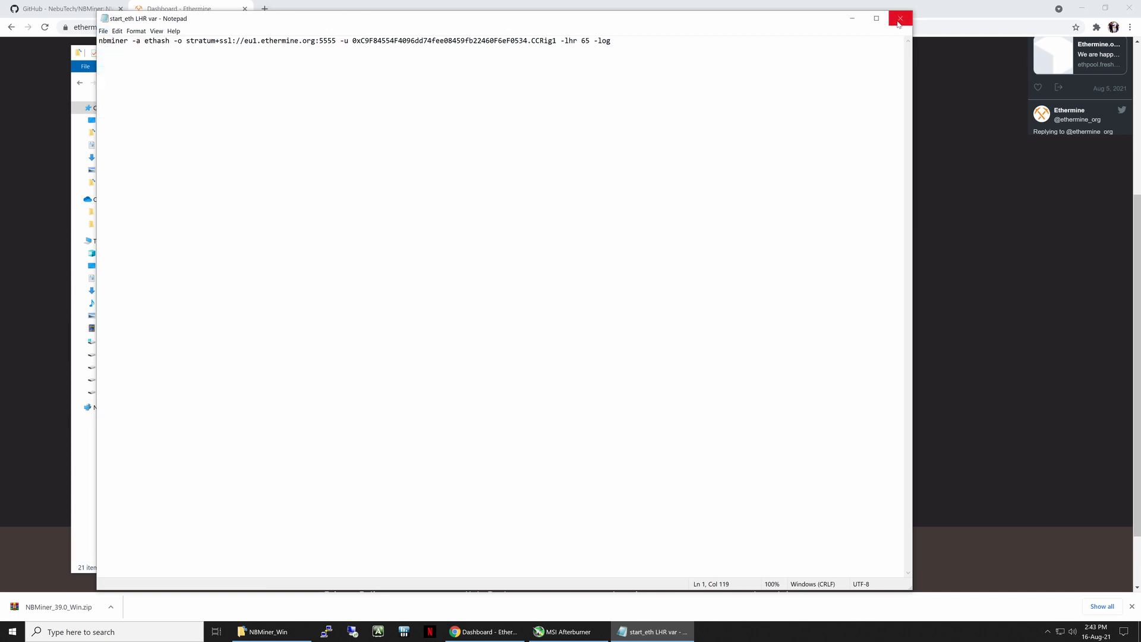
pyautogui.click(901, 18)
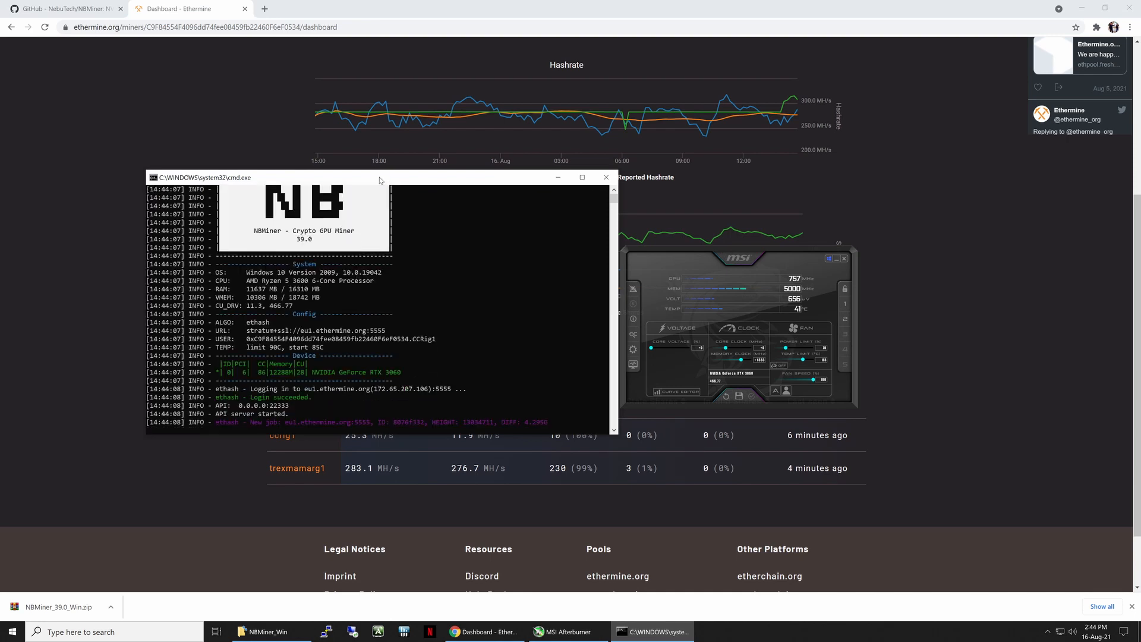
# Watch NBMiner start with -lhr 65 before shutting it down over the Ethermine dashboard
pyautogui.scroll(-3)
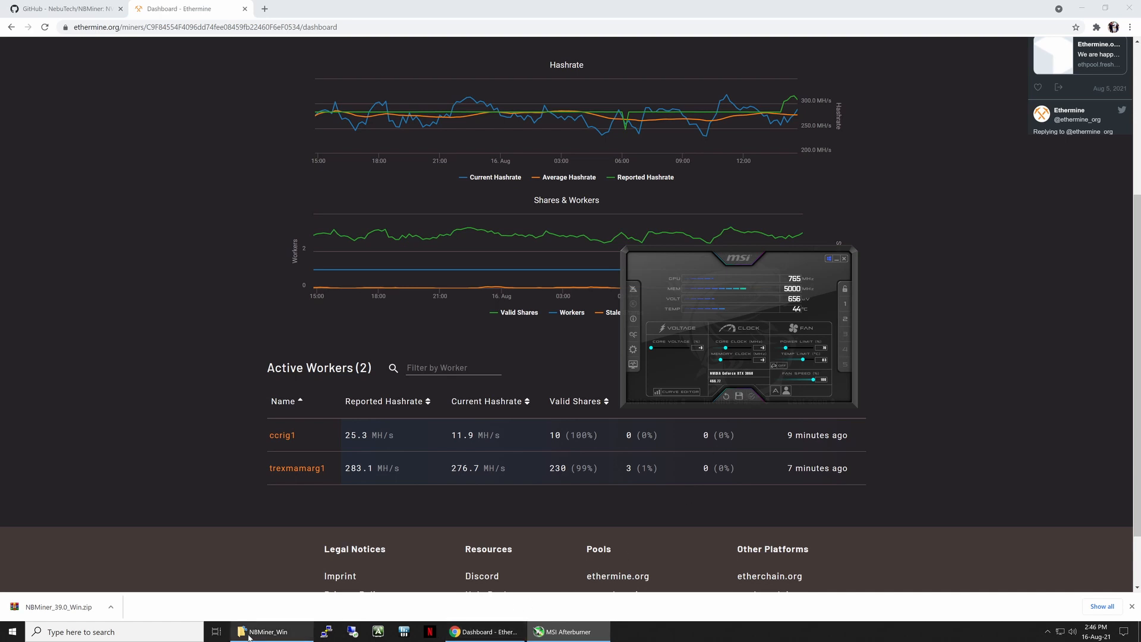
# Launch start_eth - LHR68 and let NBMiner run to about 33 MH/s with six shares accepted
pyautogui.click(271, 631)
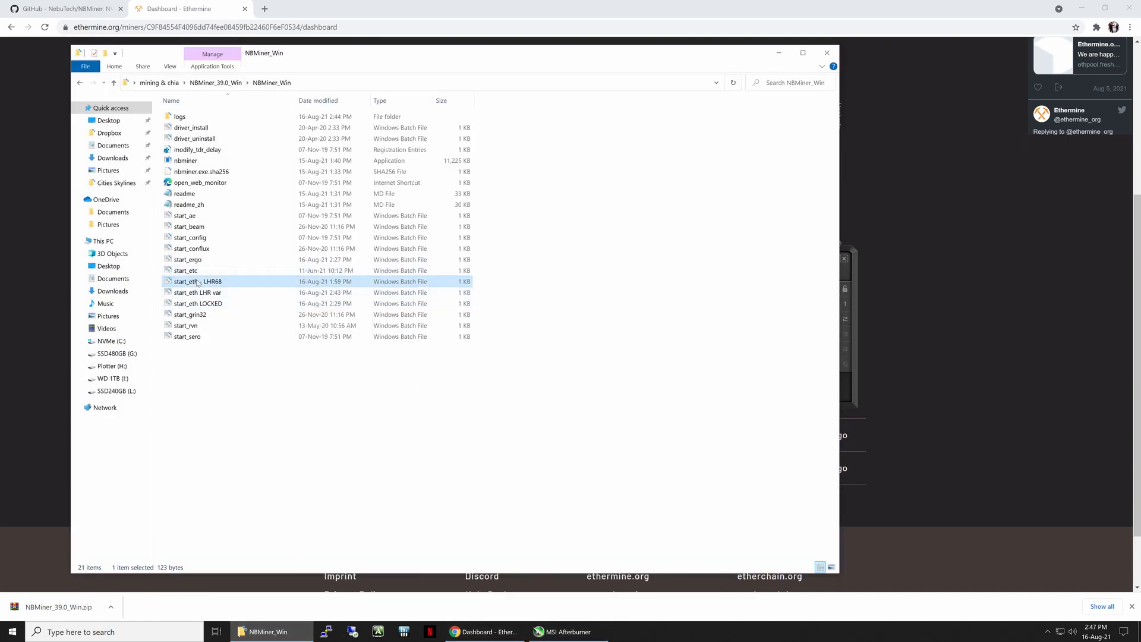
pyautogui.doubleClick(198, 282)
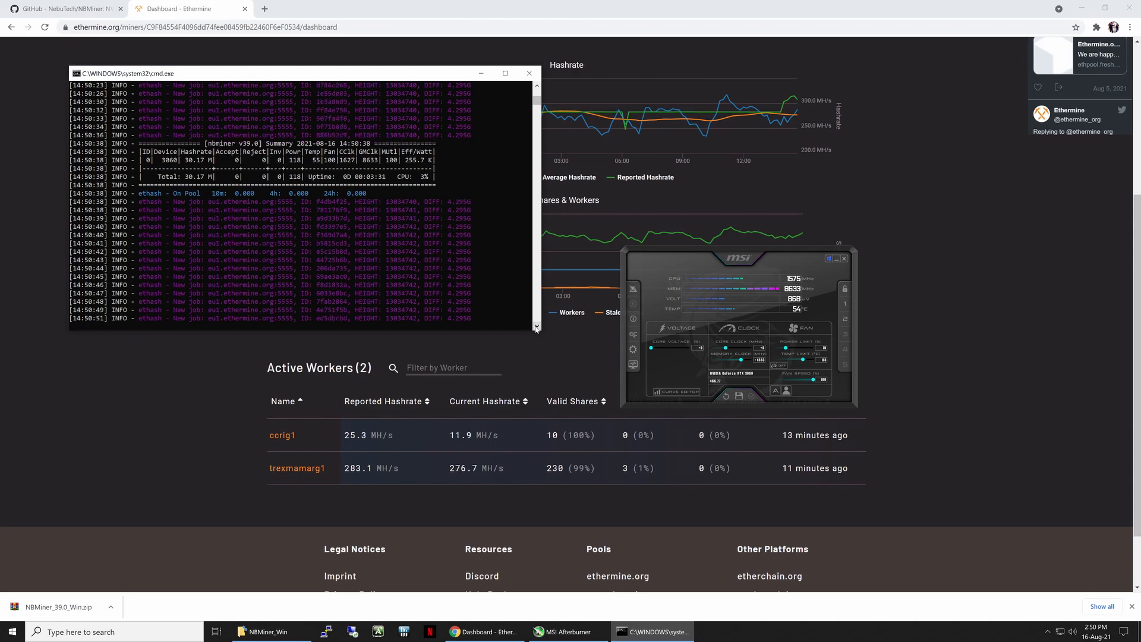
pyautogui.click(504, 73)
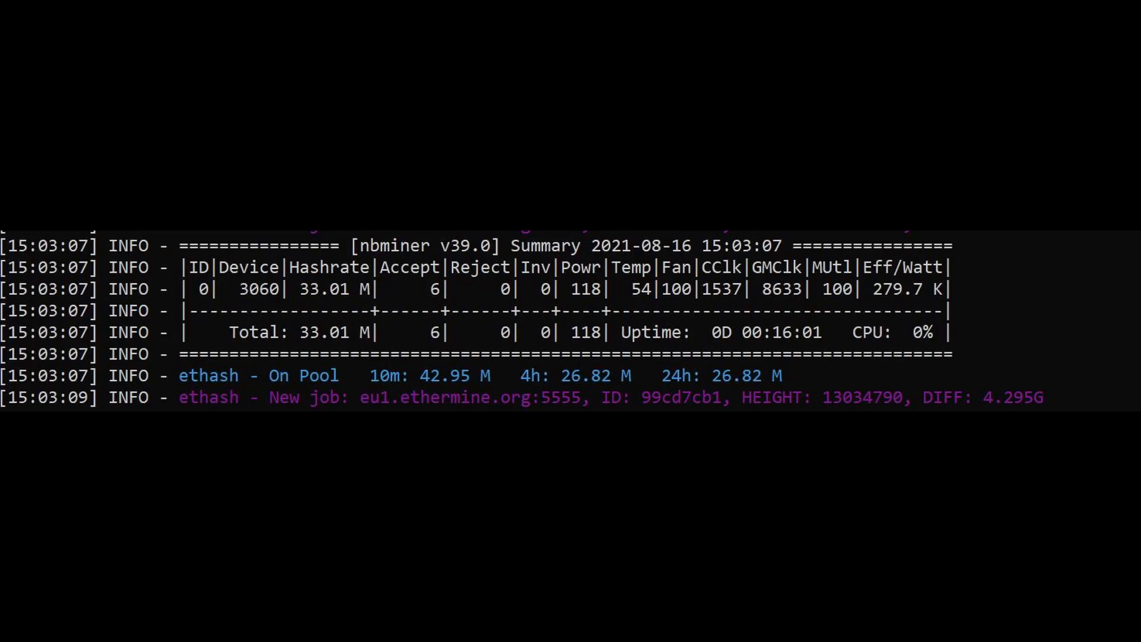